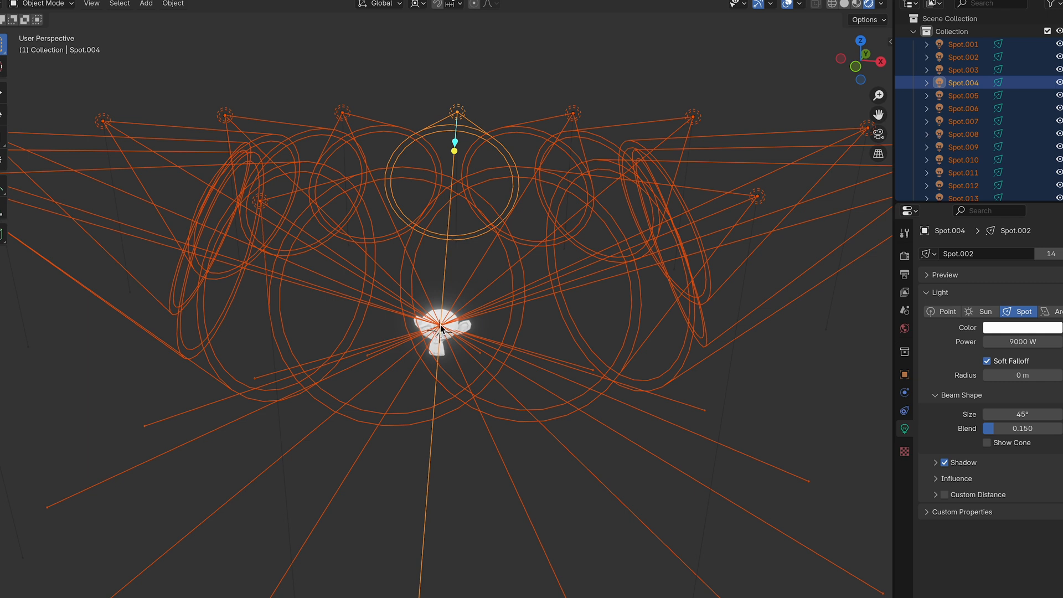
mouse_move(457, 520)
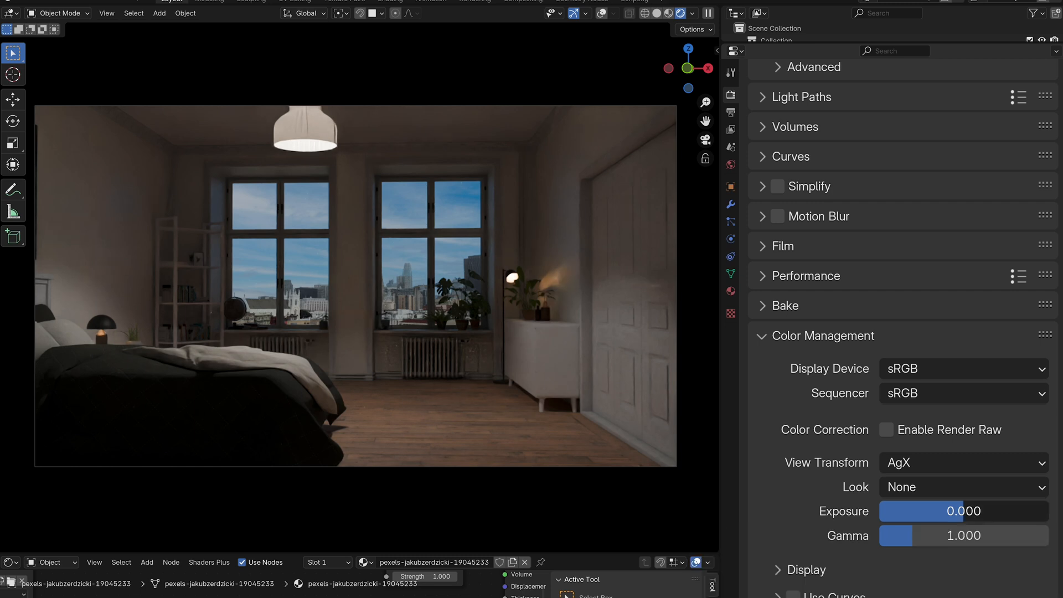
- Raise the Color Management exposure to about 3.17, leaving the Film exposure collapsed
drag(936, 512, 949, 511)
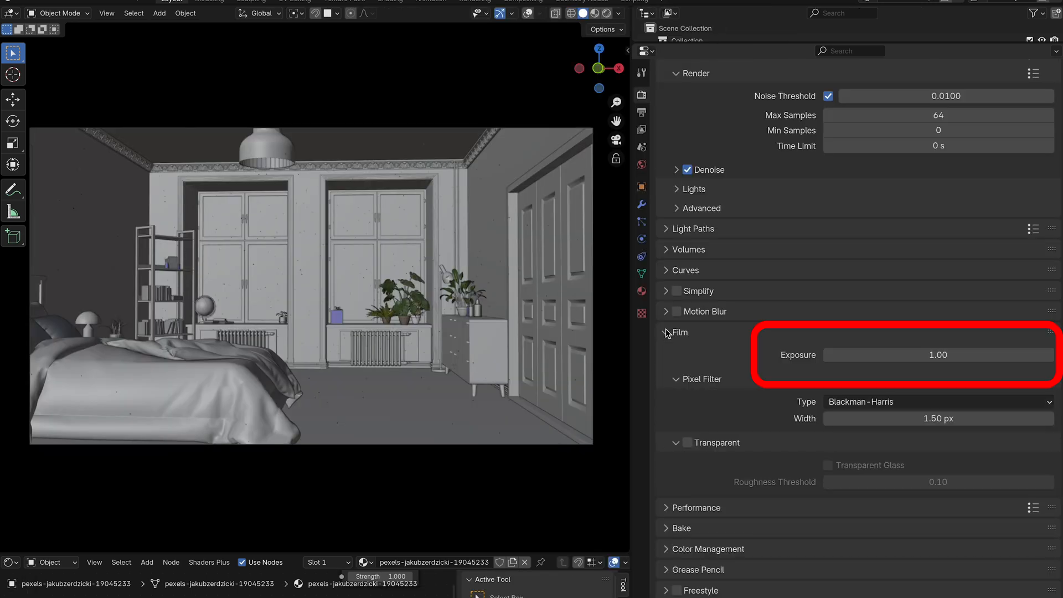
click(677, 332)
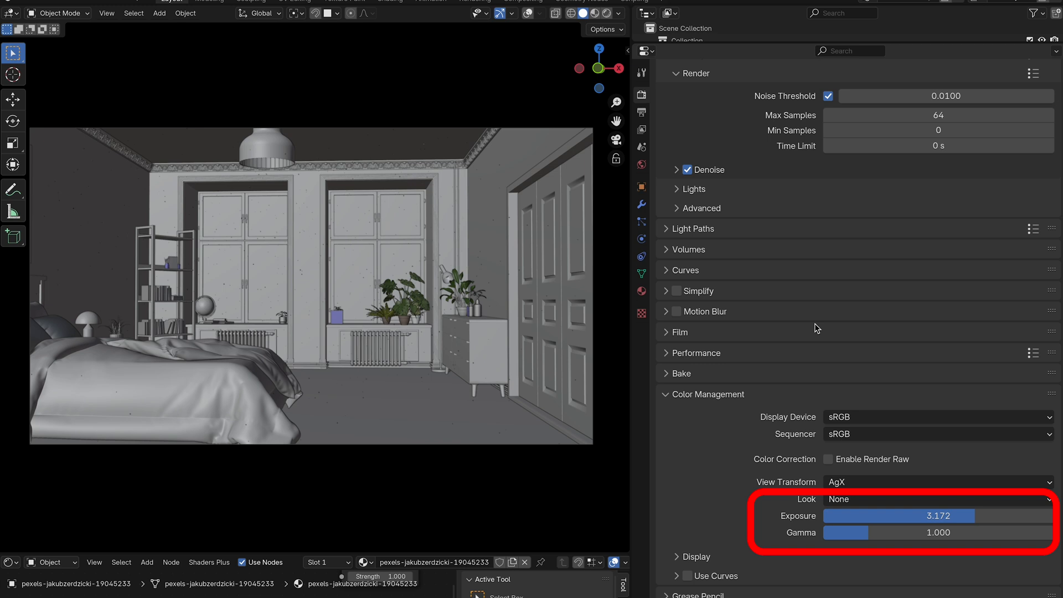
drag(939, 515, 875, 515)
text(80)
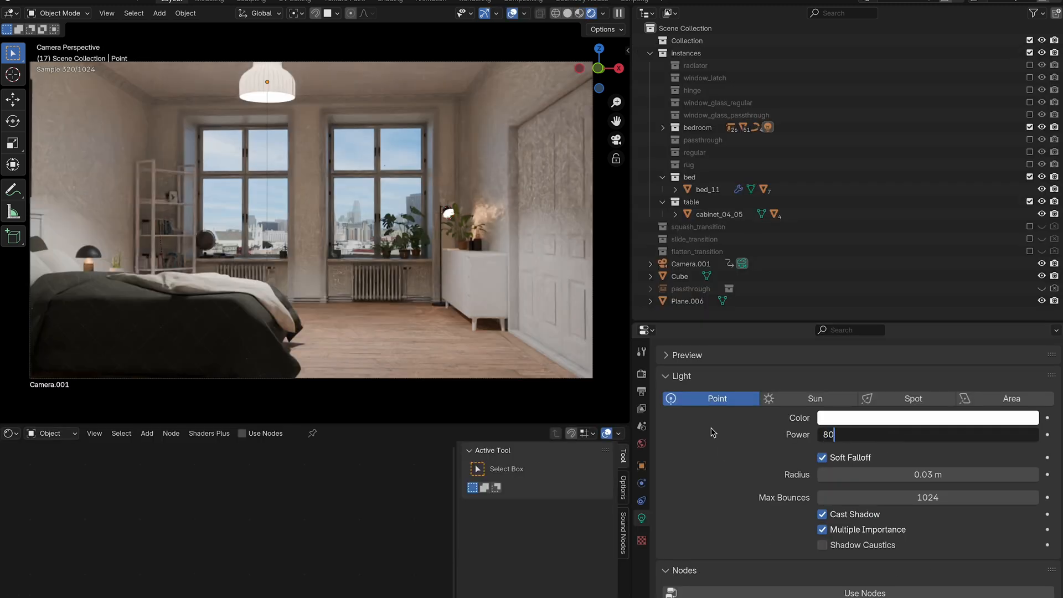
- Set the point light's power to 99999998 GW and scroll the object properties toward Shading
key(Return)
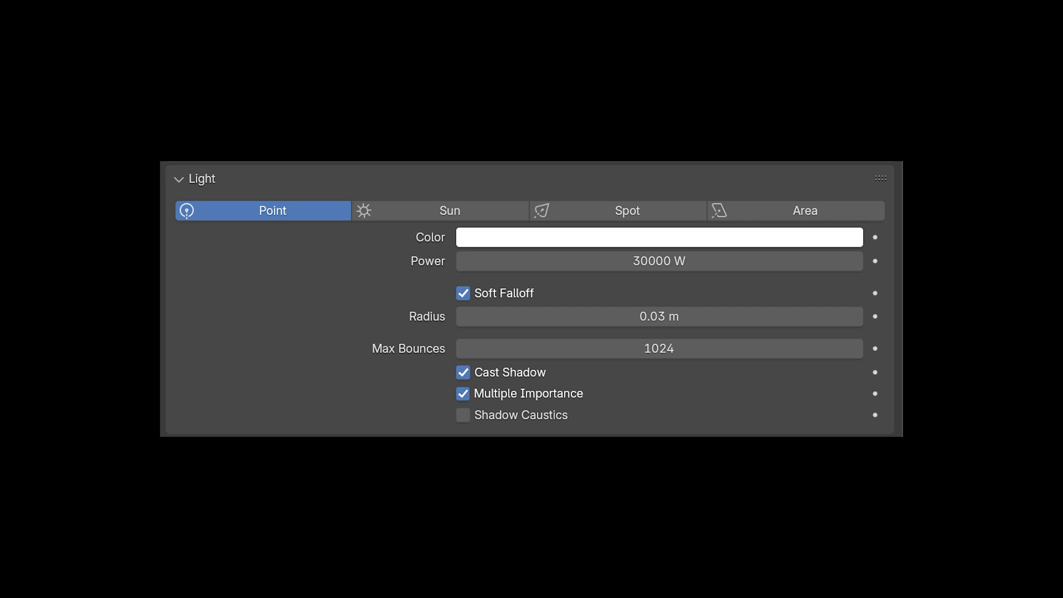
text(99999998 GW)
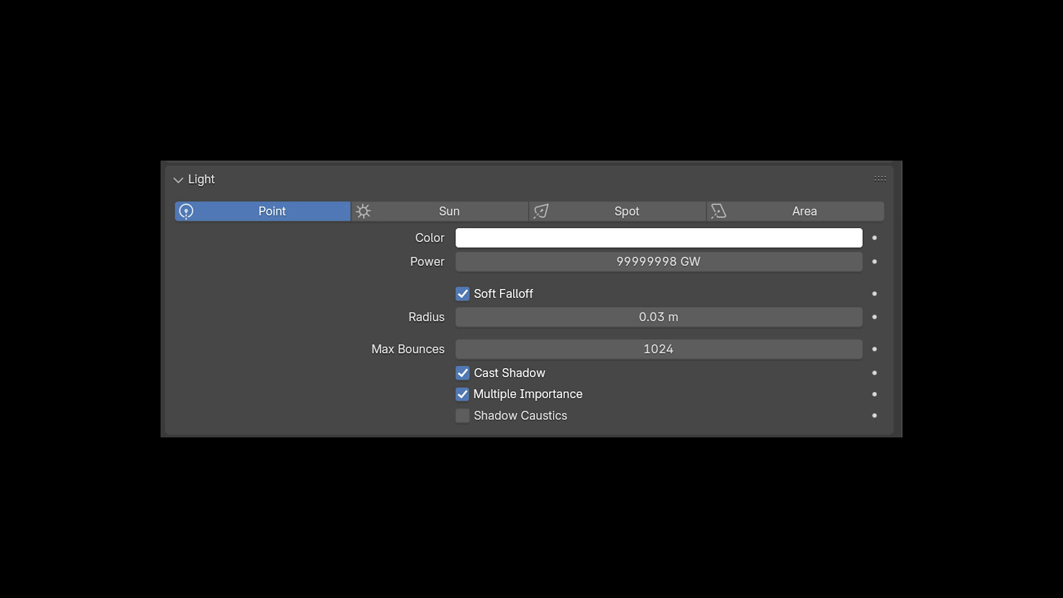
scroll(down, 3)
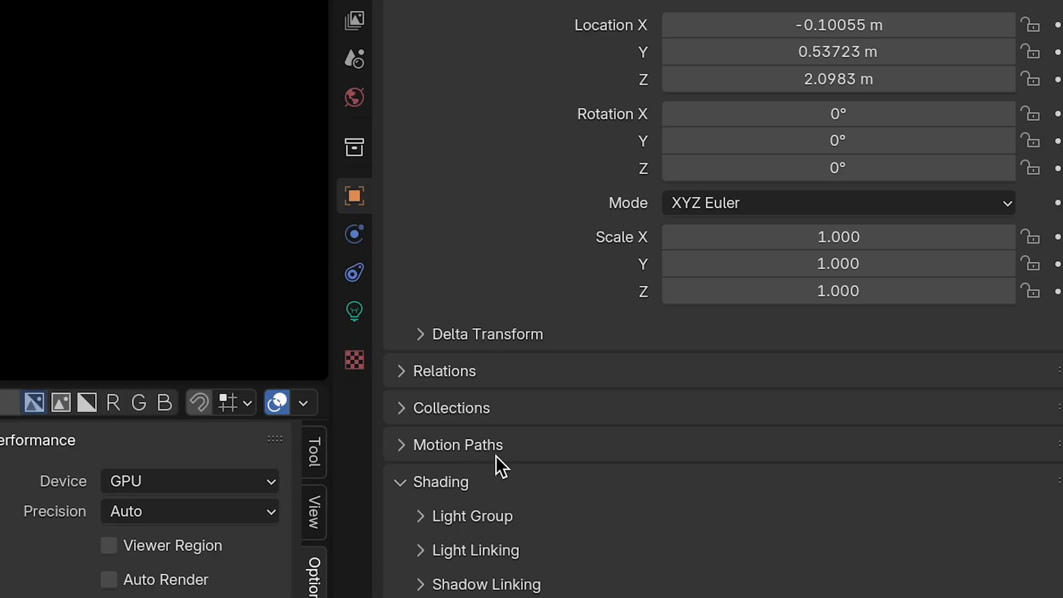
- Expand the Light Linking options under the object's Shading panel
click(421, 515)
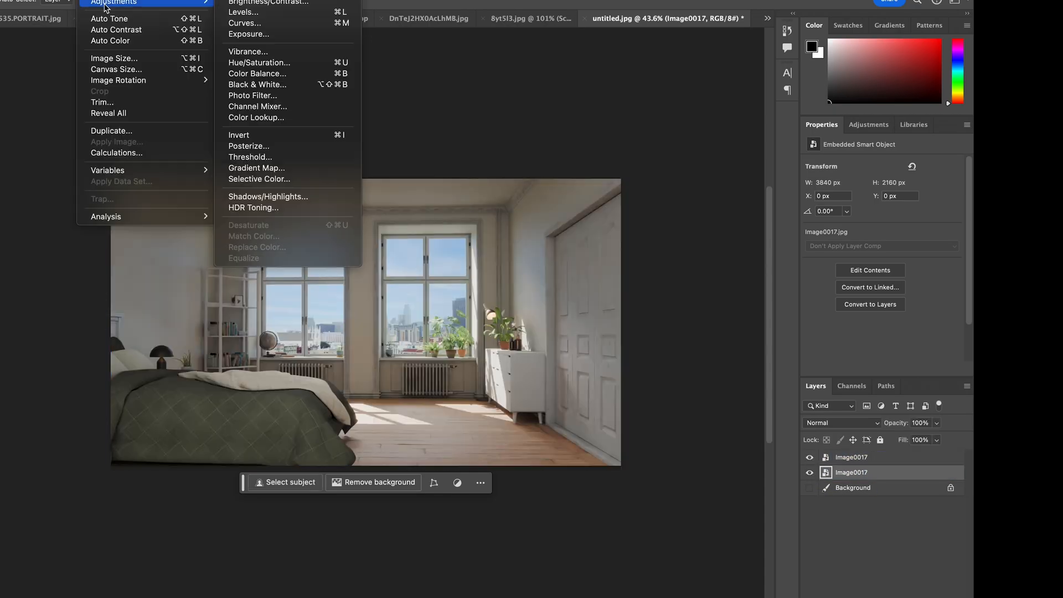
- Darken the bedroom render with Brightness/Contrast and shift its hue with Hue/Saturation
click(268, 2)
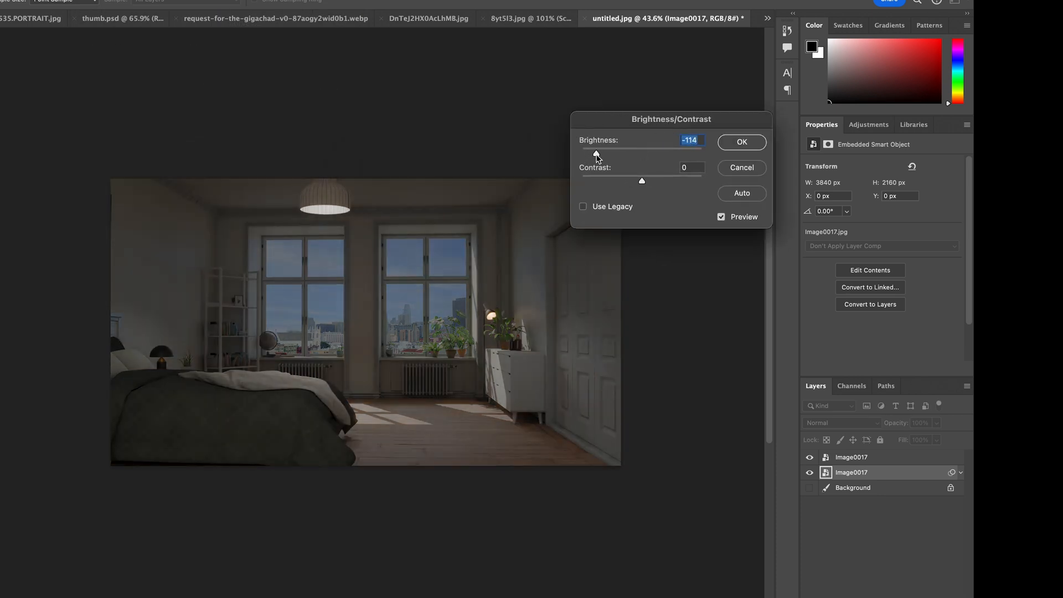
click(741, 141)
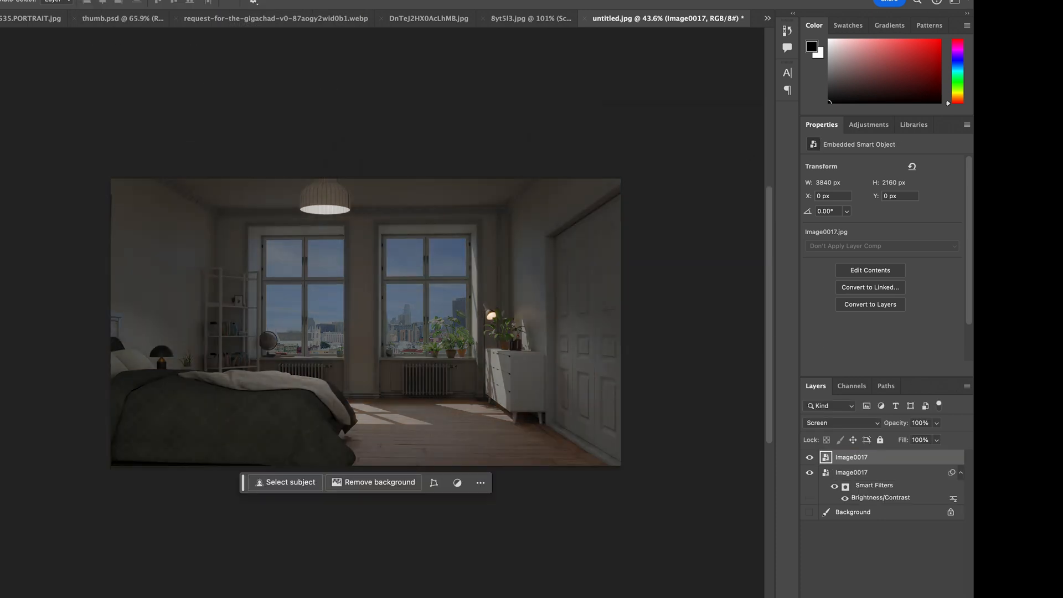
double_click(880, 497)
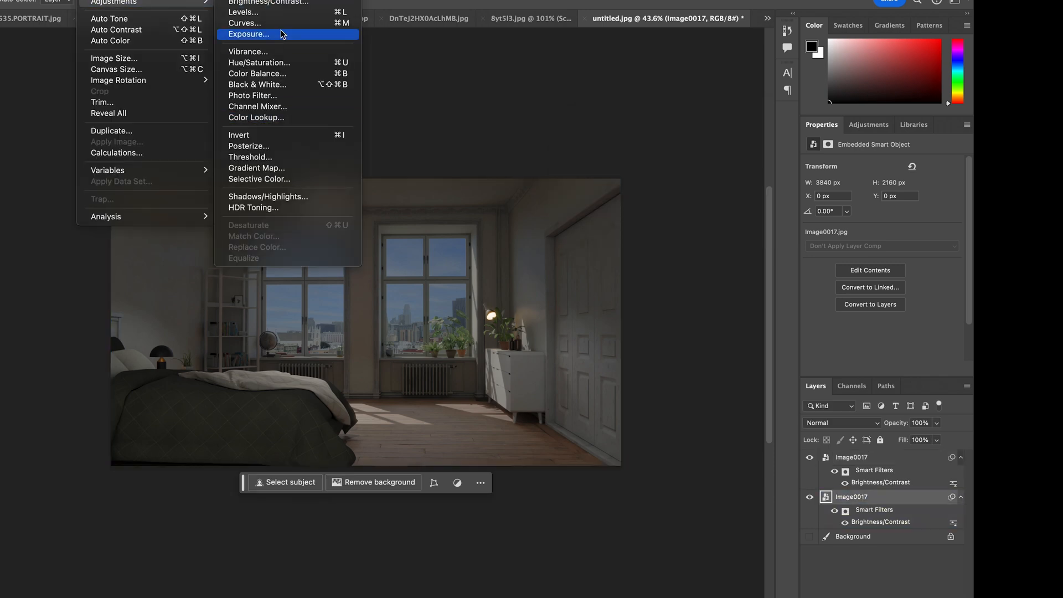
click(259, 62)
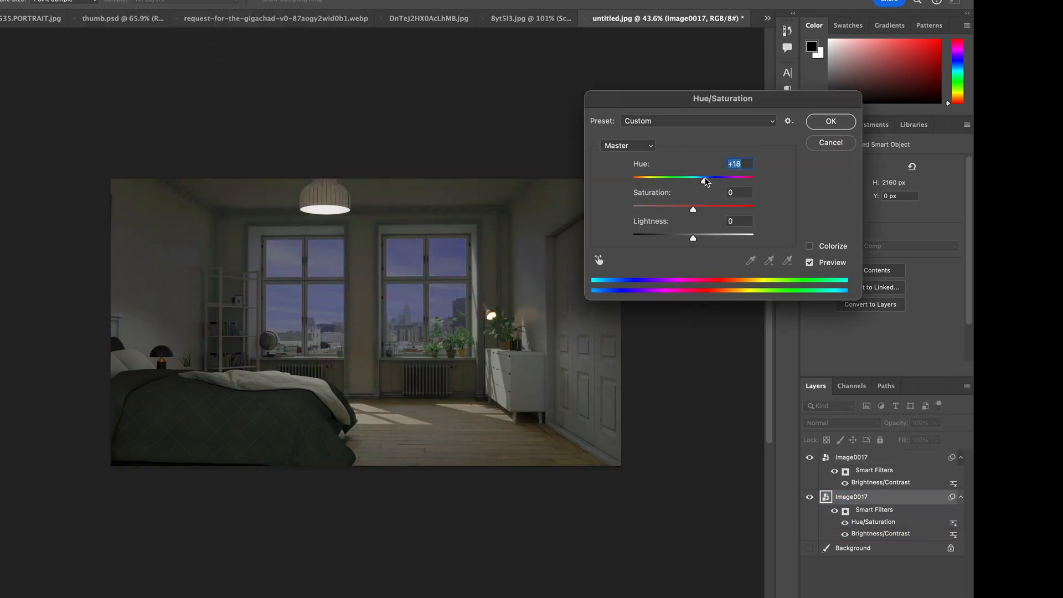
click(829, 122)
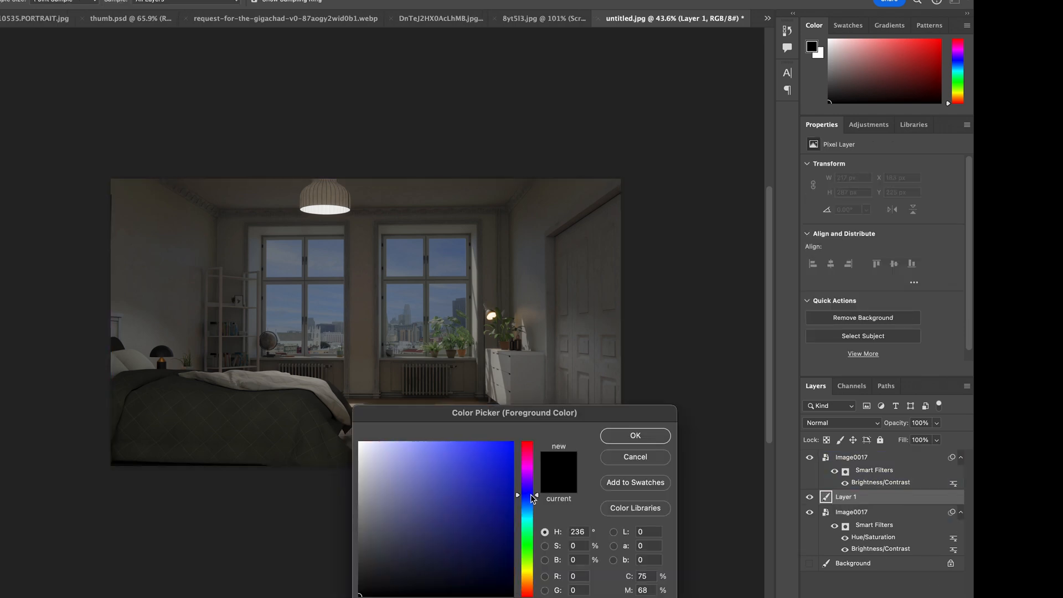
- Fill the Rectangle 1 layer with blue and blend it in Multiply mode for a night look
click(633, 435)
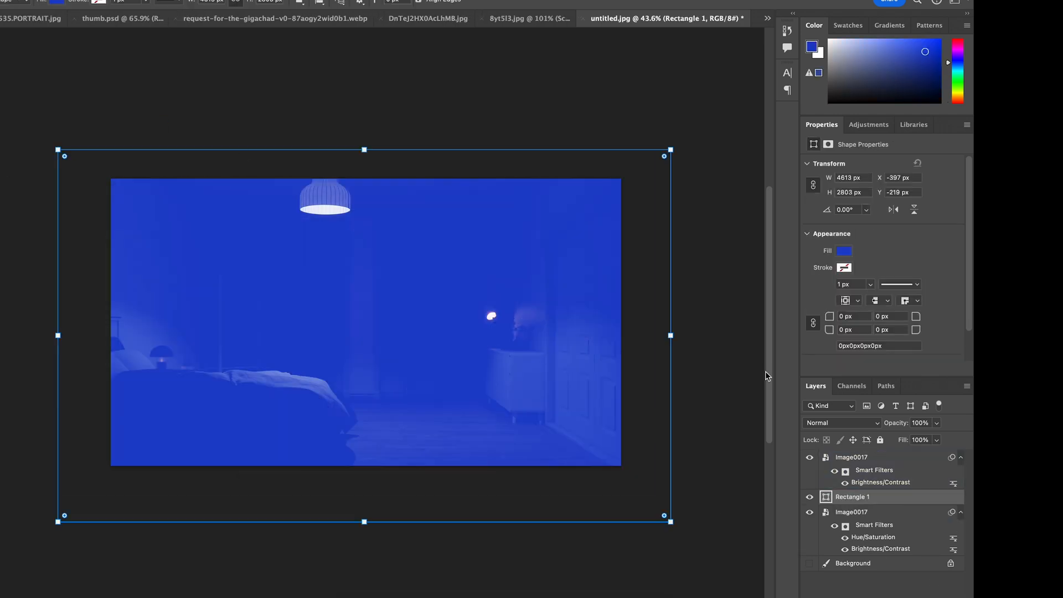
click(840, 422)
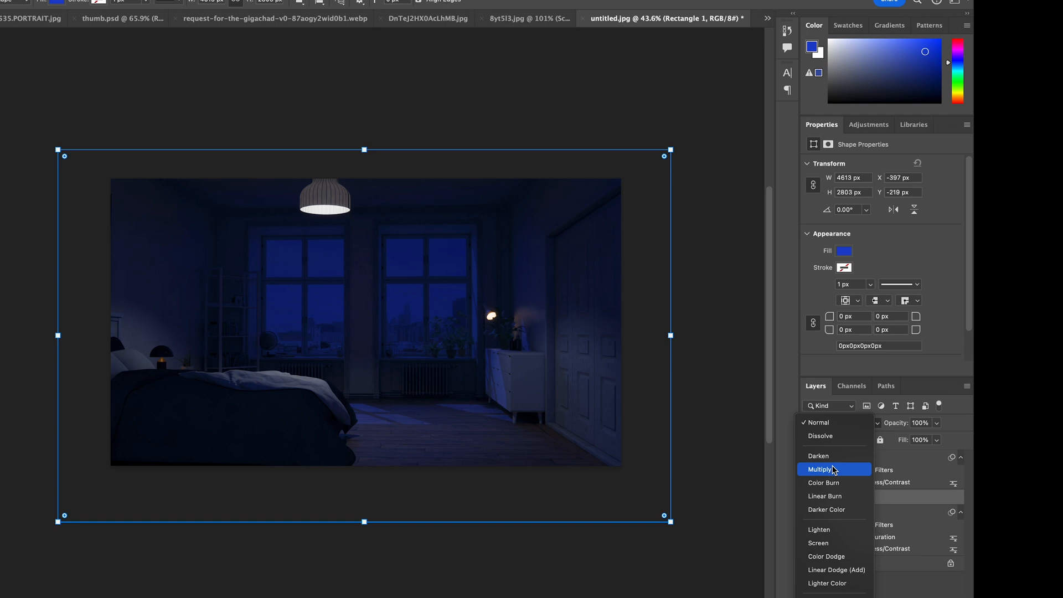
click(820, 469)
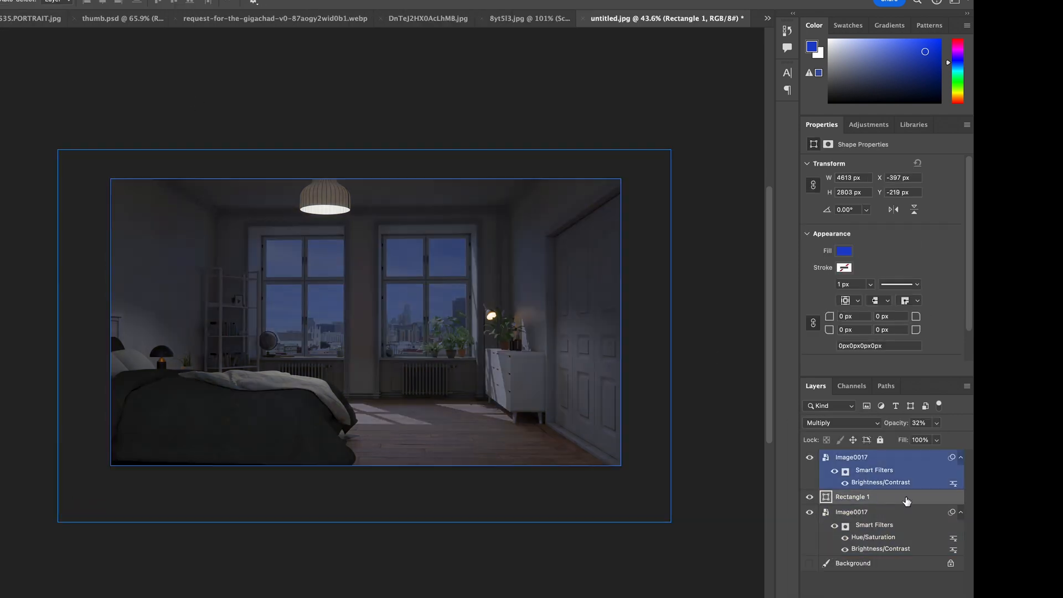
click(844, 251)
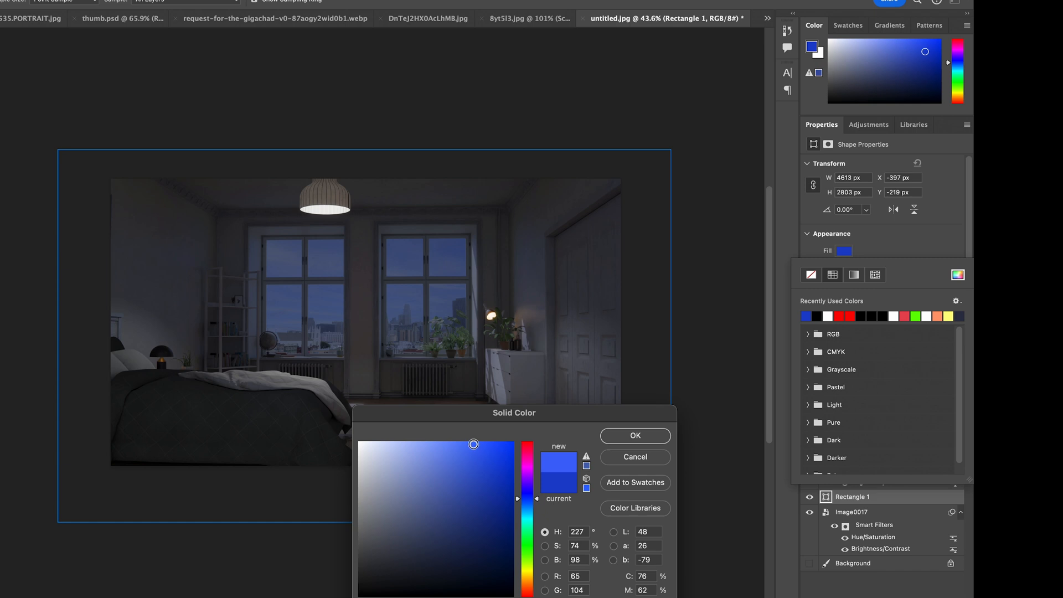
click(633, 435)
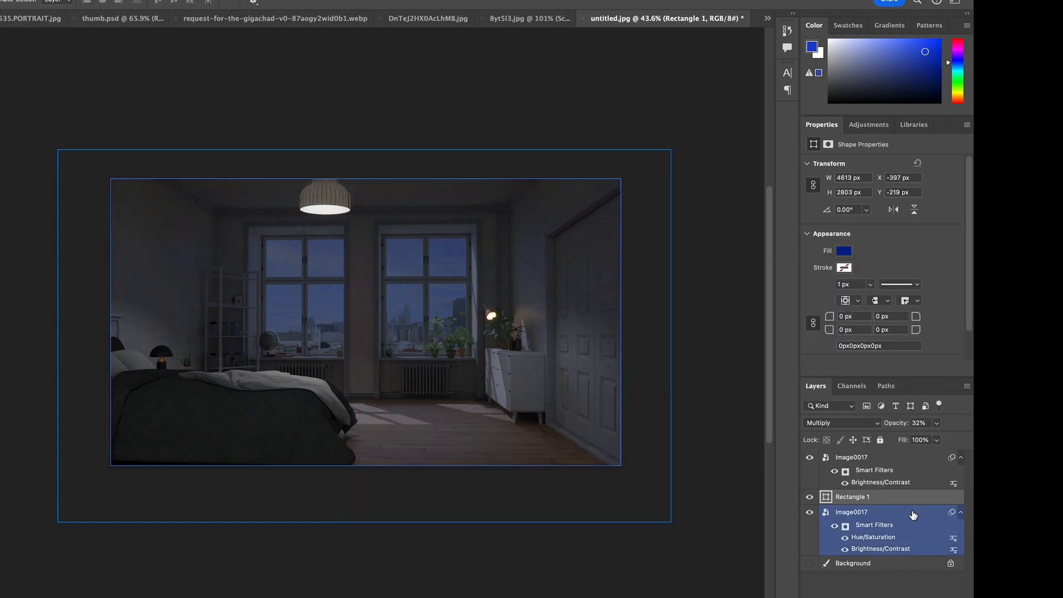
- Adjust the room image's brightness again with Brightness/Contrast under the blue tint
click(852, 496)
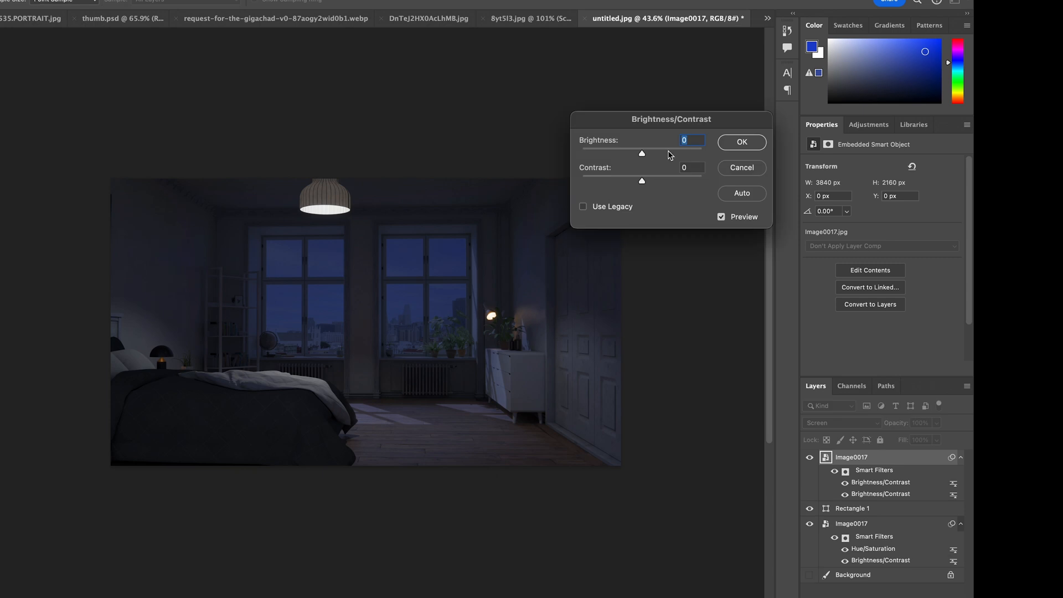
drag(641, 153, 670, 153)
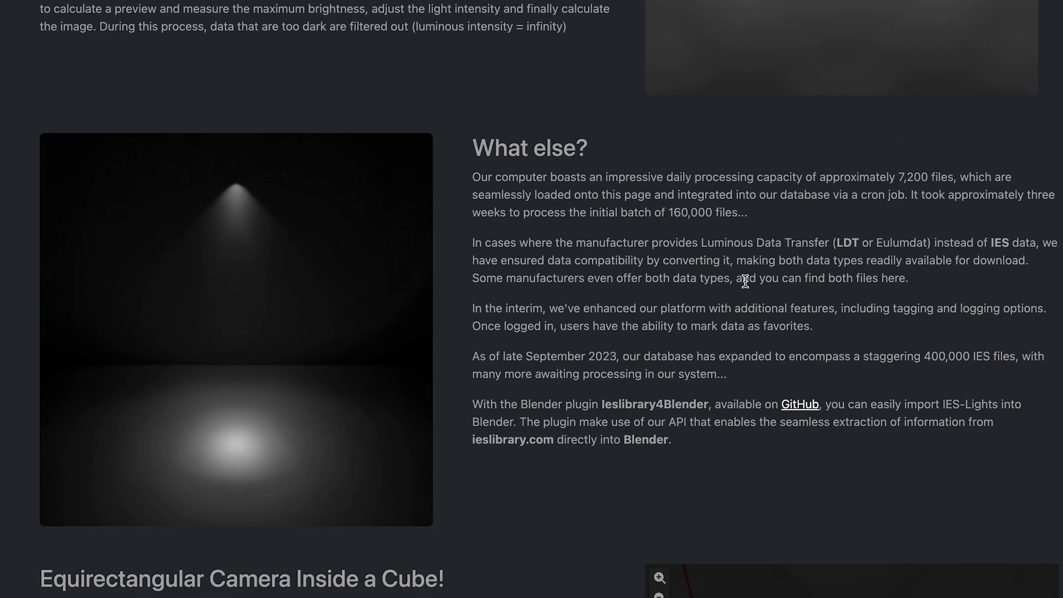
- Scroll through the ieslibrary.com page about IES data files and the Blender plugin
scroll(down, 3)
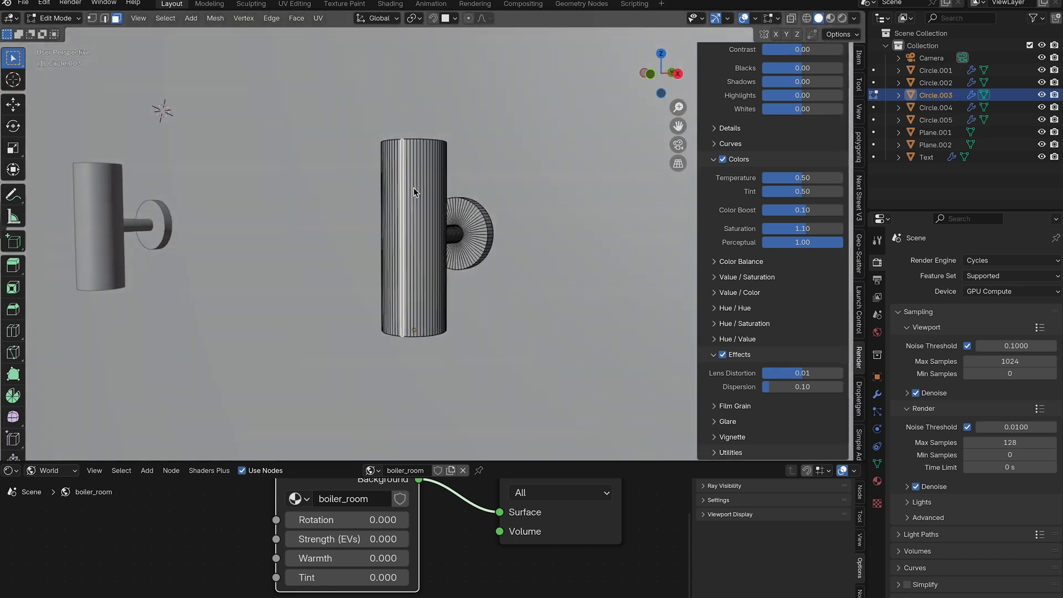
- Add and position stops on the fake_ies emission Color Ramp for soft wall light patches
key(Tab)
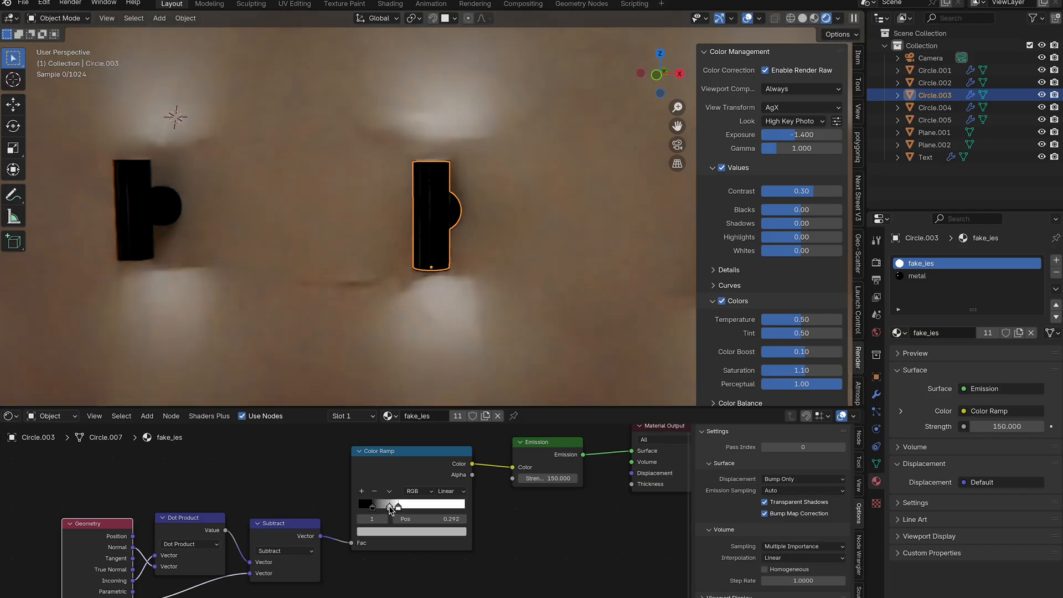
click(365, 504)
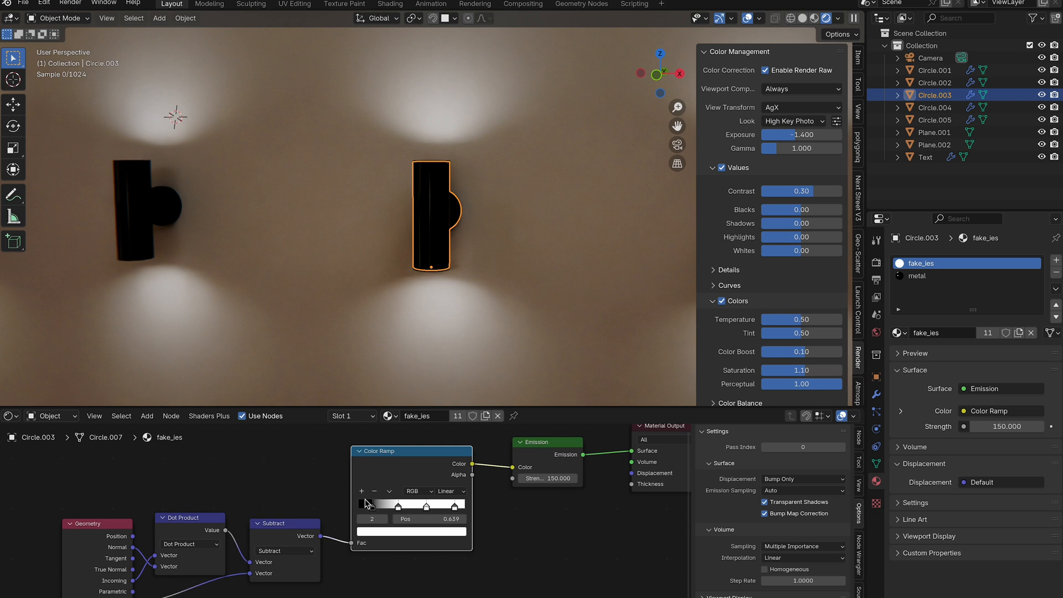
click(372, 505)
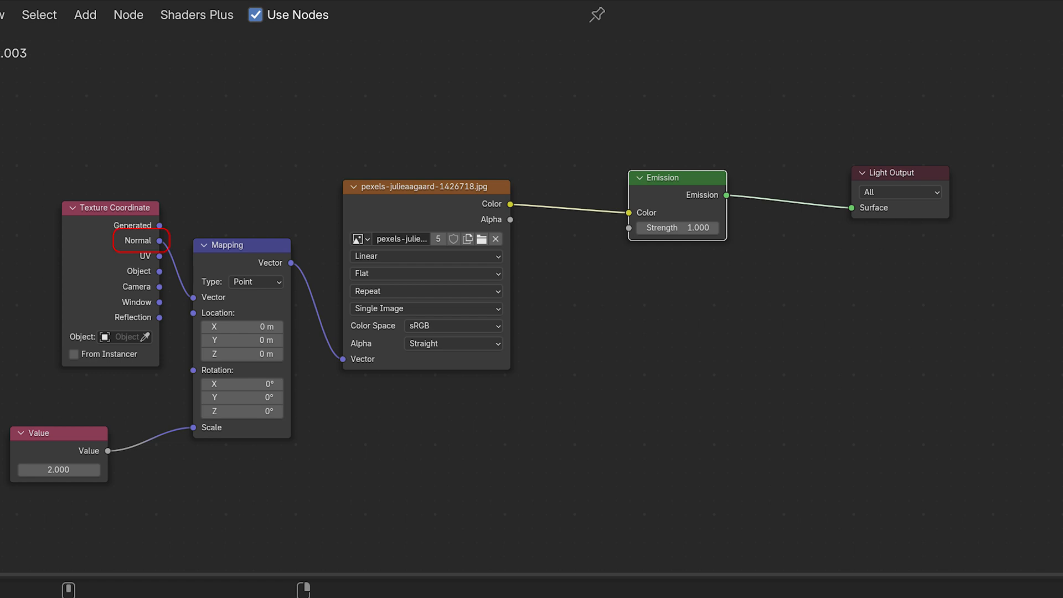
- Wire Texture Coordinate Normal through Mapping (location 0.5) and the water image into the light's emission
click(241, 245)
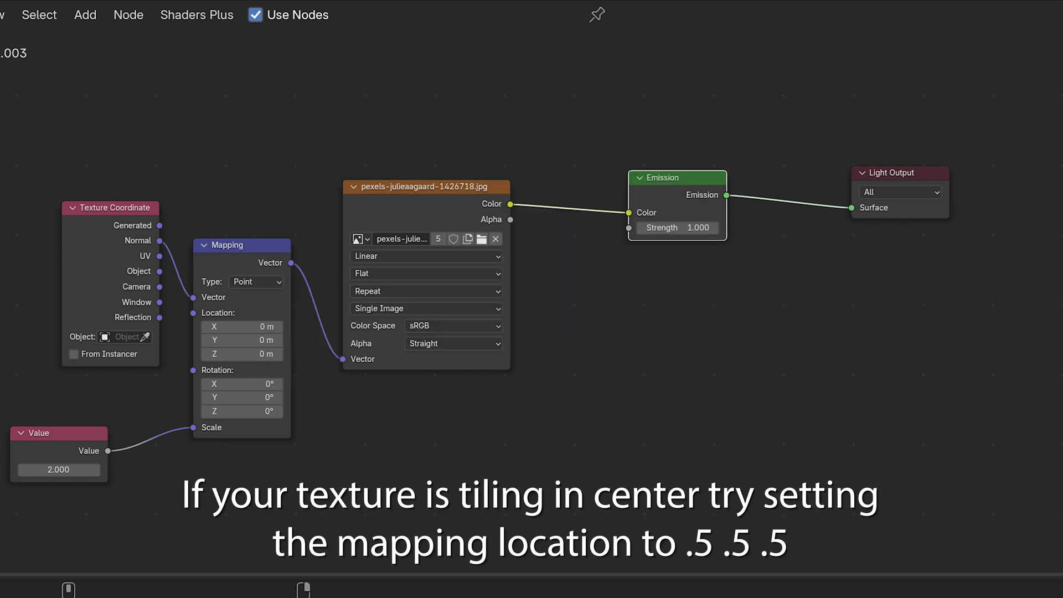
click(426, 186)
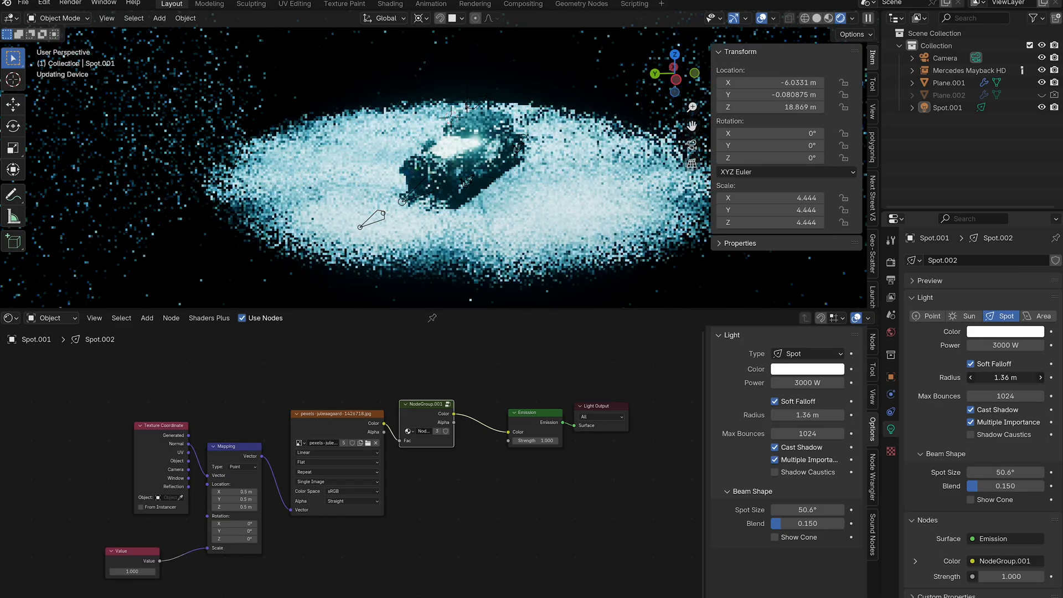
- Set the spotlight radius to 0 m and pull its edge Blend down from 1.0 for a crisp pattern
click(1004, 378)
text(0)
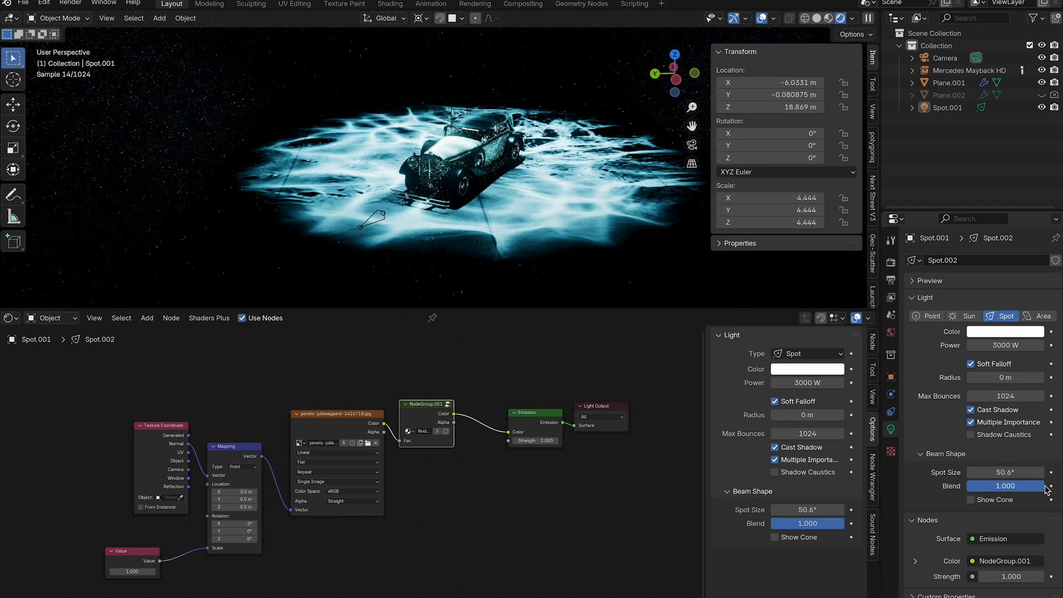
drag(1010, 486, 996, 486)
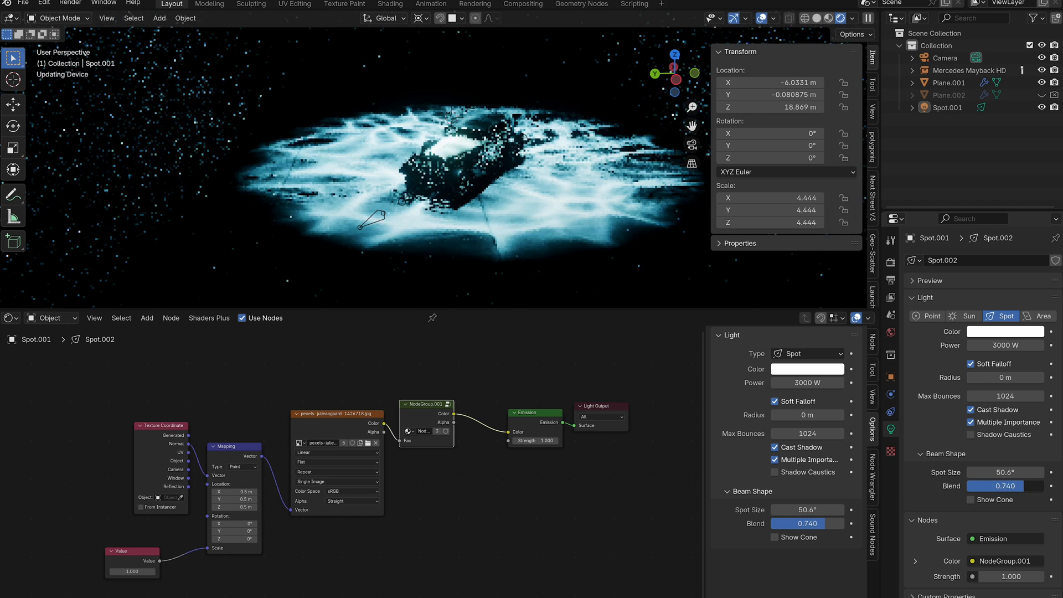
drag(1005, 485, 948, 486)
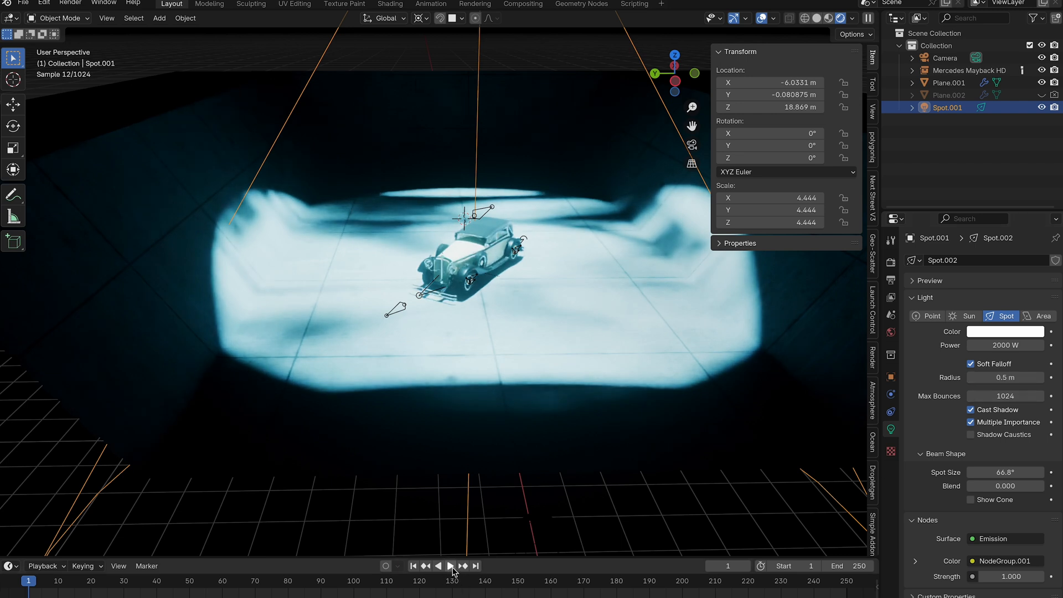
- Play the timeline from frame 1 so the water caustics ripple around the car
click(448, 565)
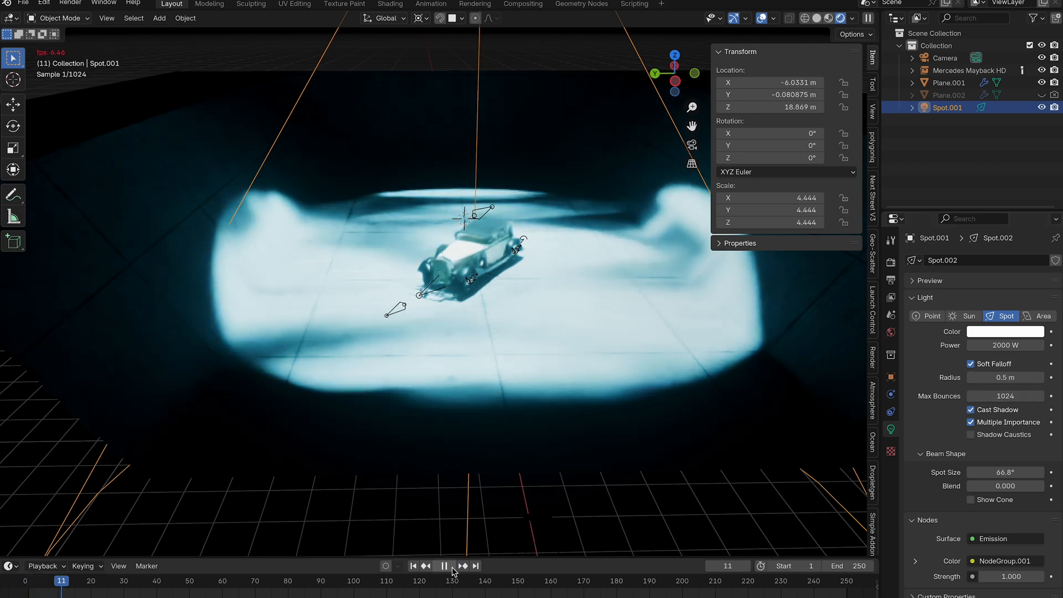
click(444, 566)
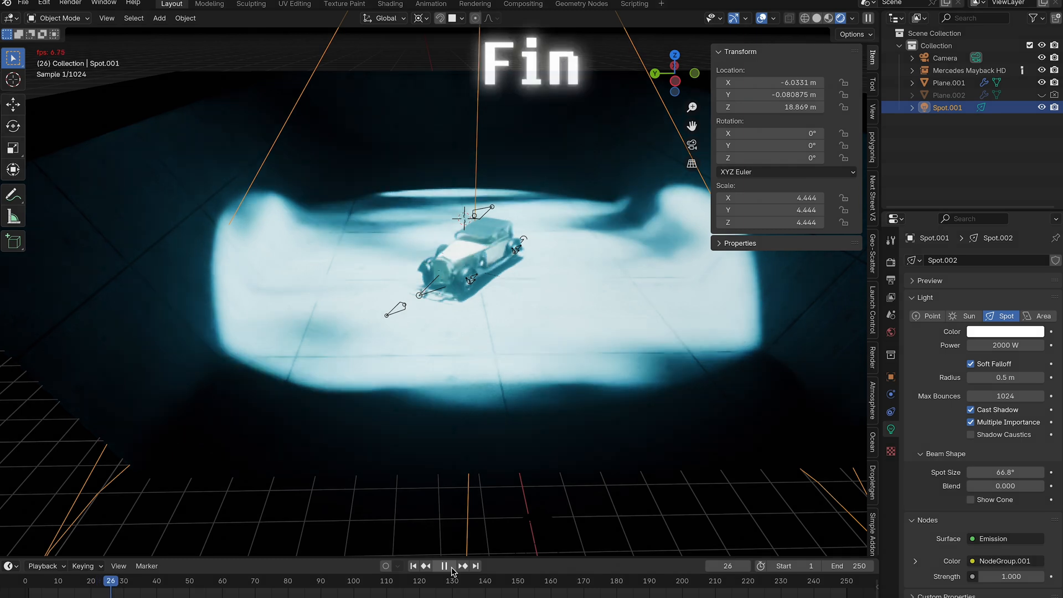